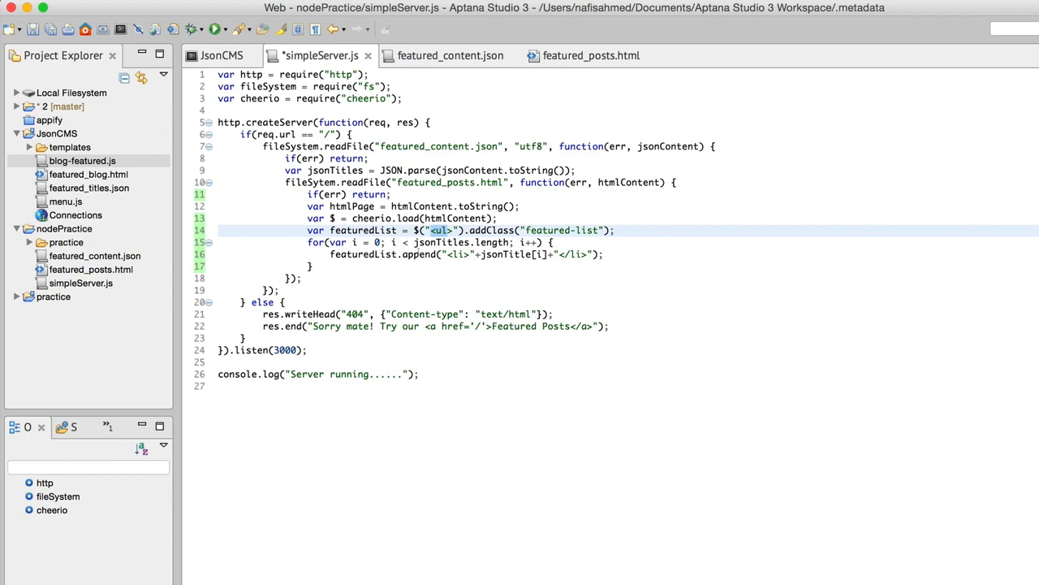
- Compare the featured_posts.html markup and featured_content.json titles against the jsonTitles variable in the script
left_click(591, 55)
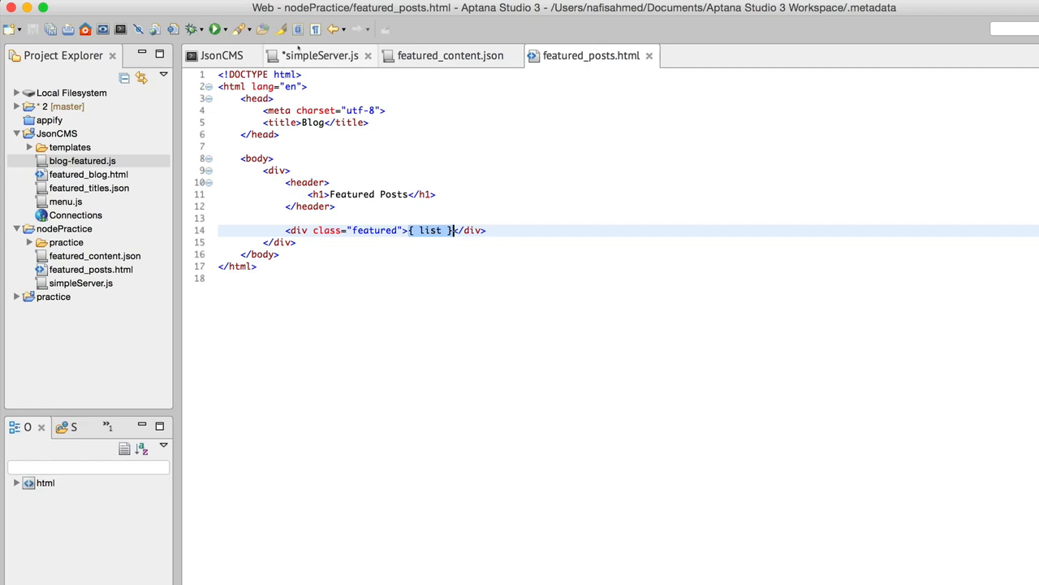
left_click(322, 55)
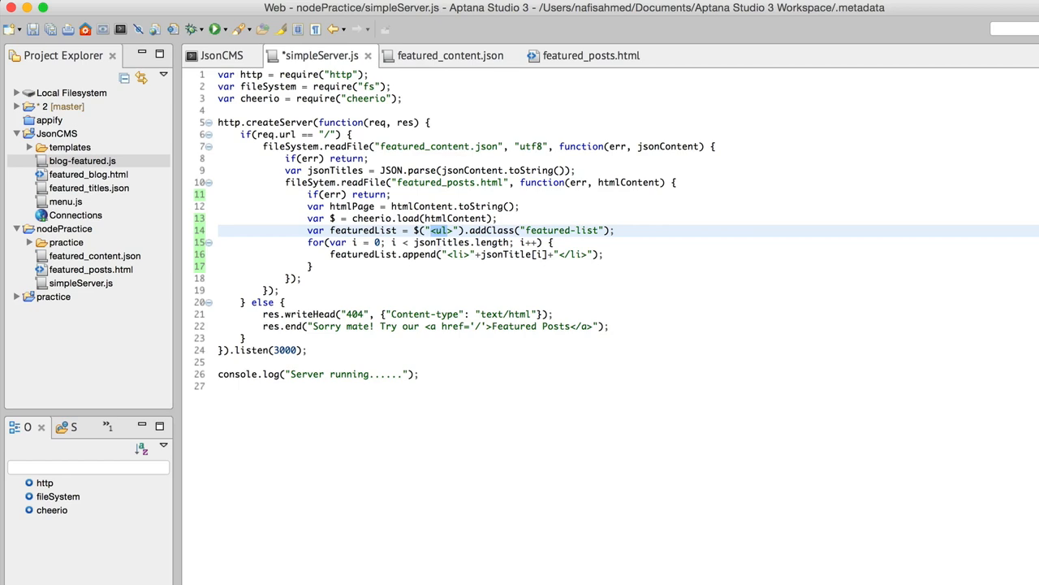
left_click(450, 55)
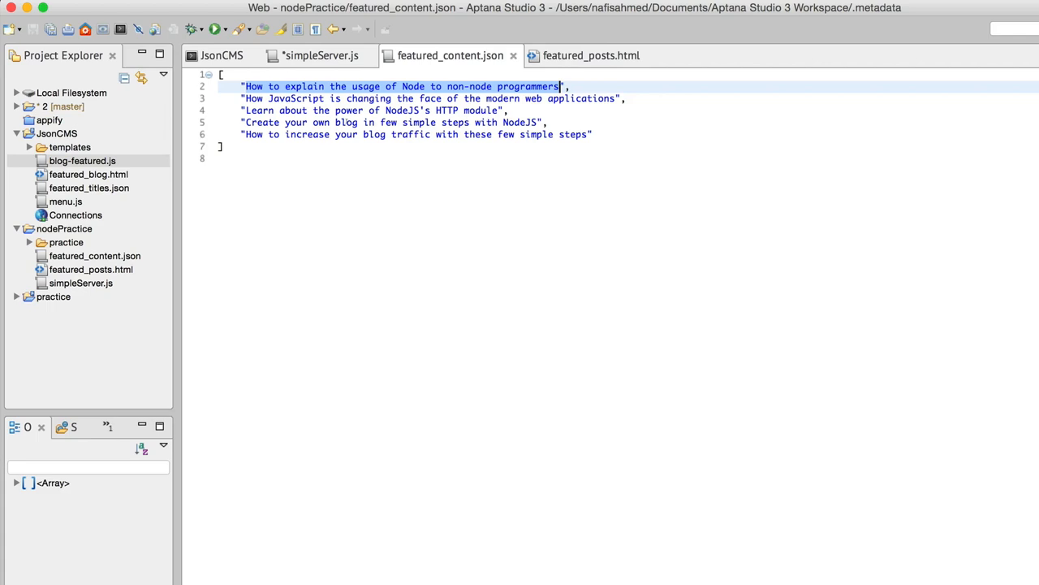
left_click(320, 55)
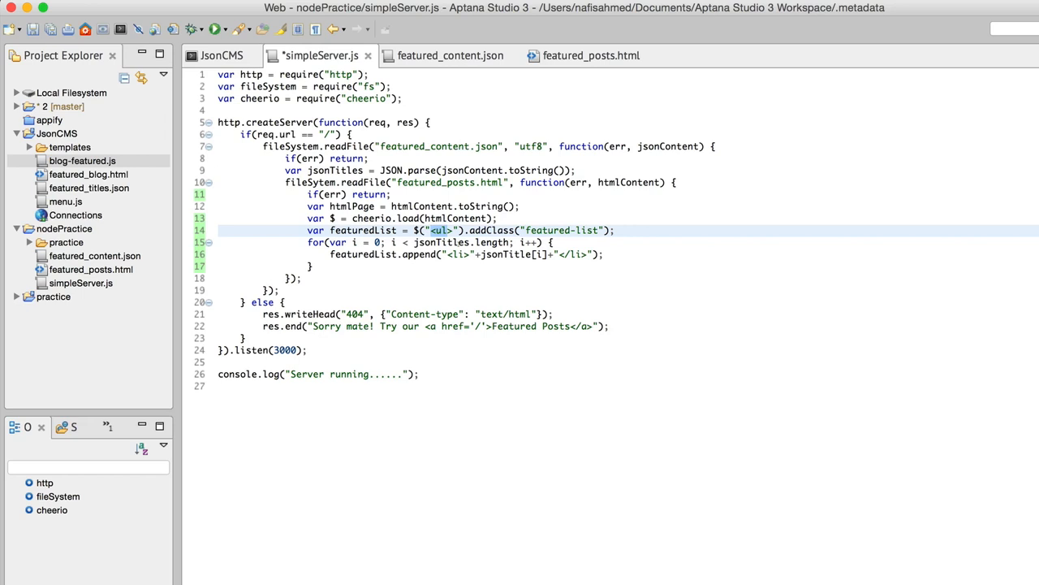
left_click(333, 242)
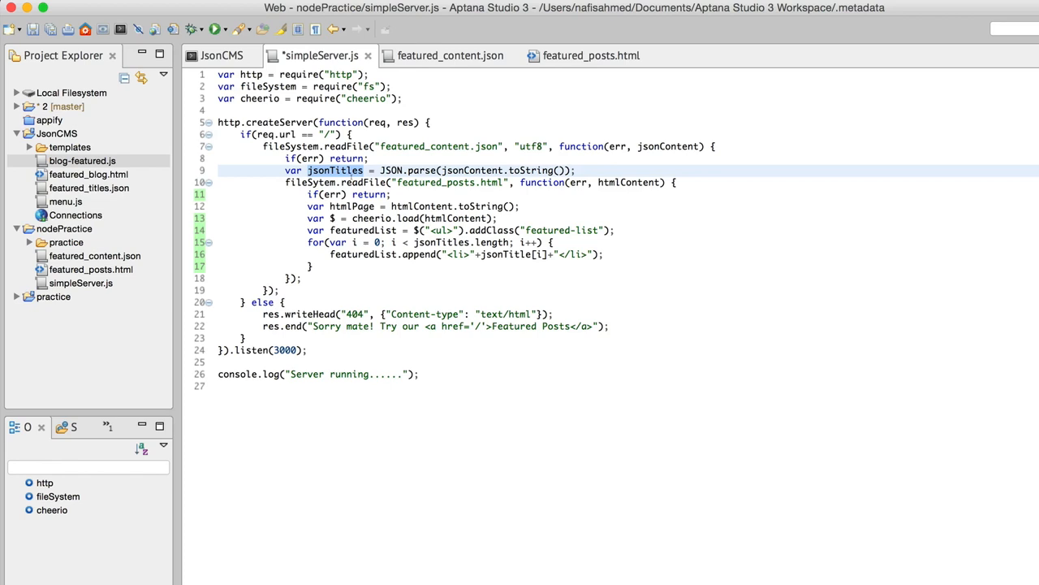
left_click(450, 55)
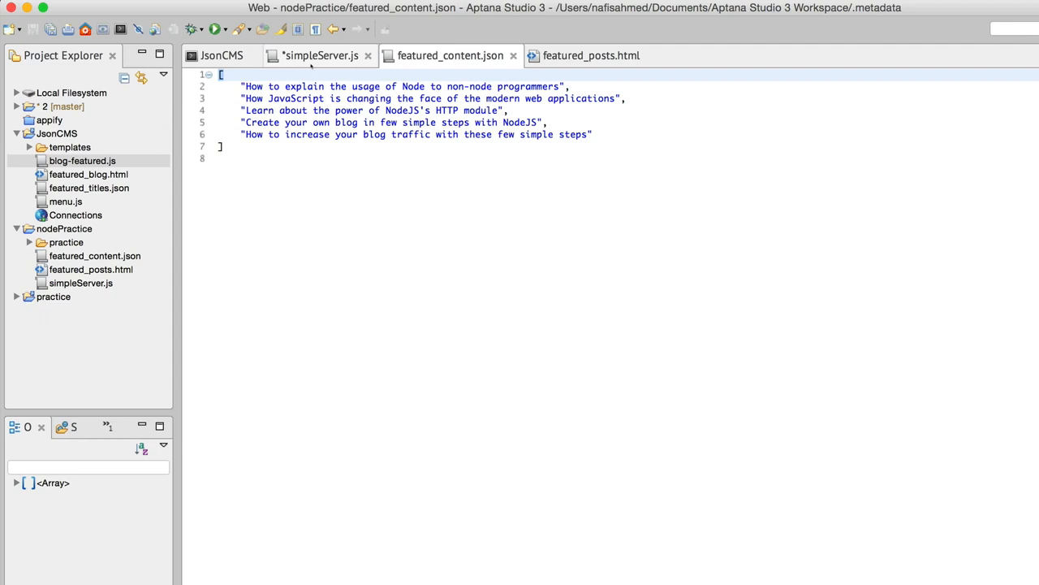
left_click(321, 56)
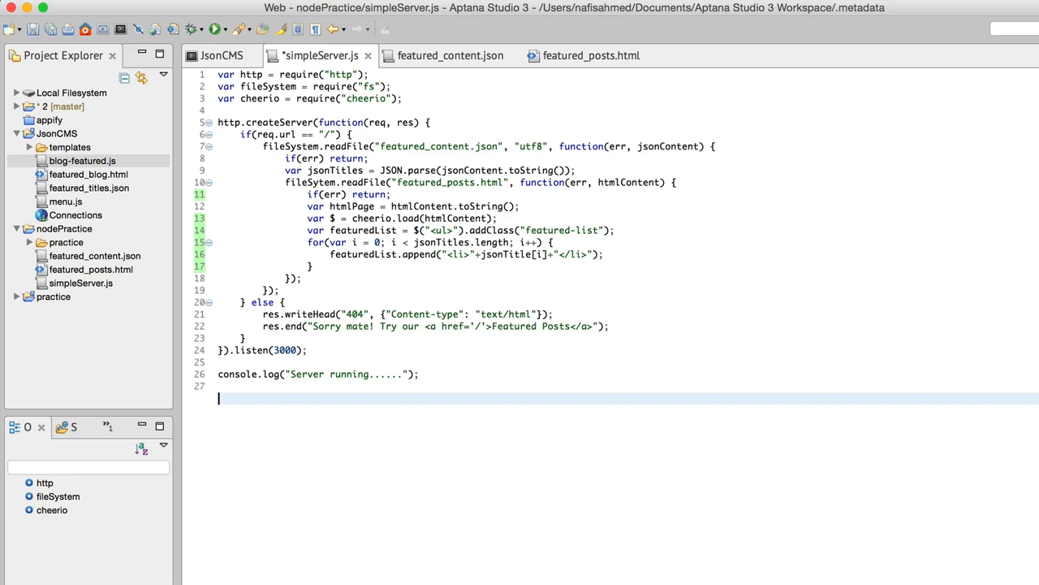
- Begin a 'var arr =' declaration and check the jsonTitles declaration against the end of the titles array
type("var arr = [];")
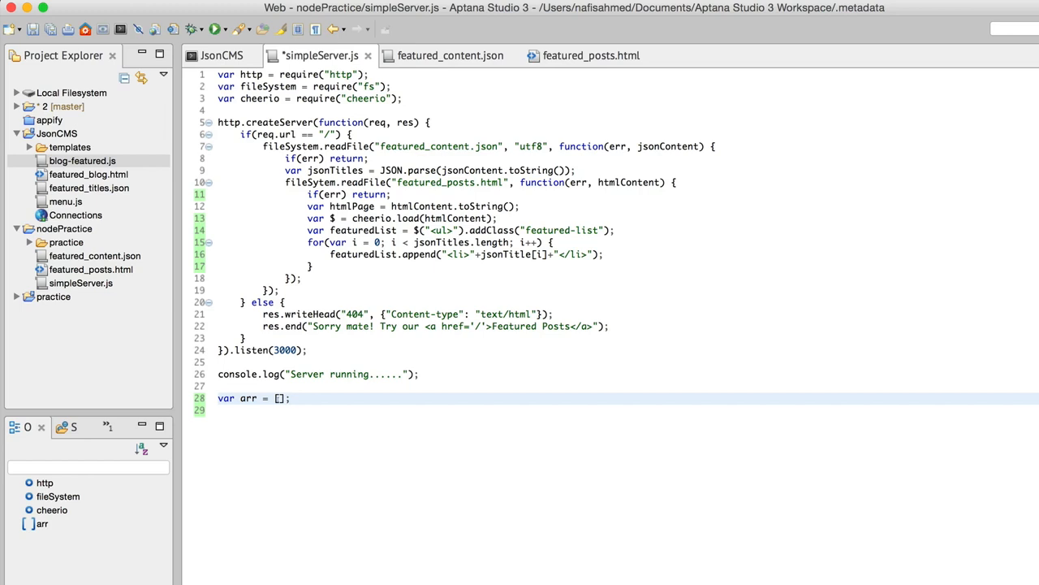
left_click(452, 55)
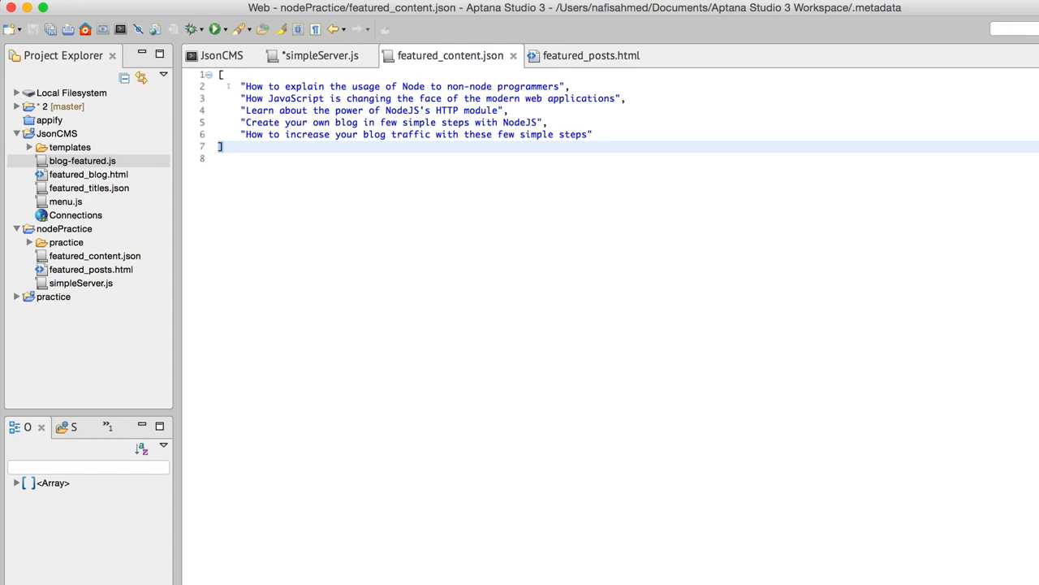
left_click(224, 75)
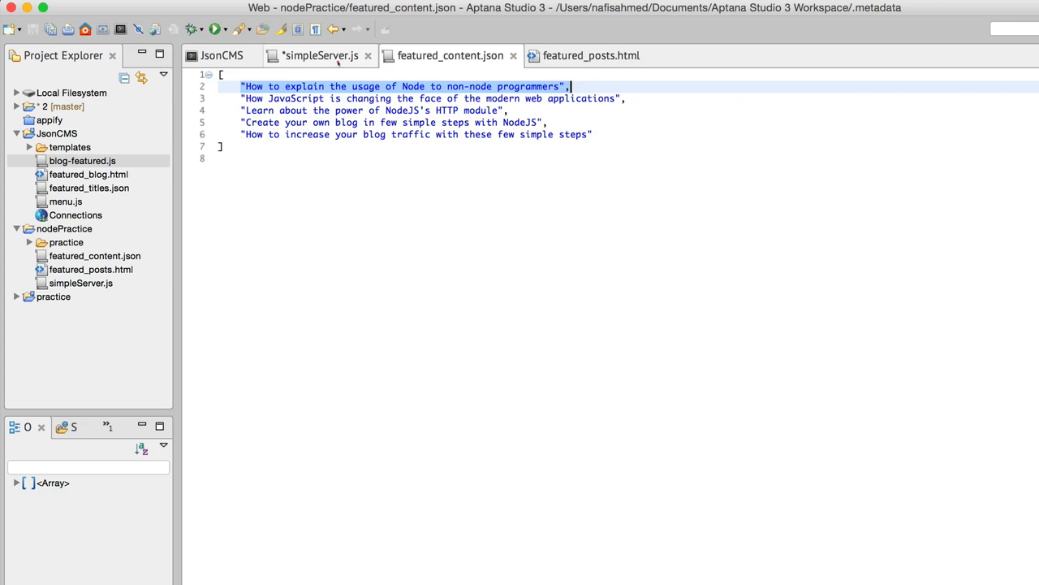
left_click(321, 56)
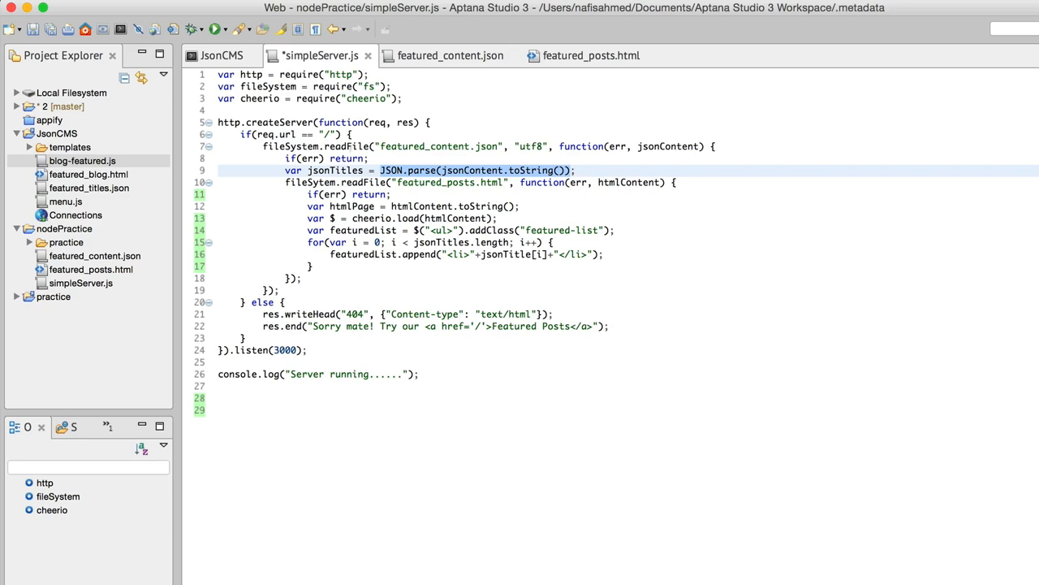
left_click(351, 170)
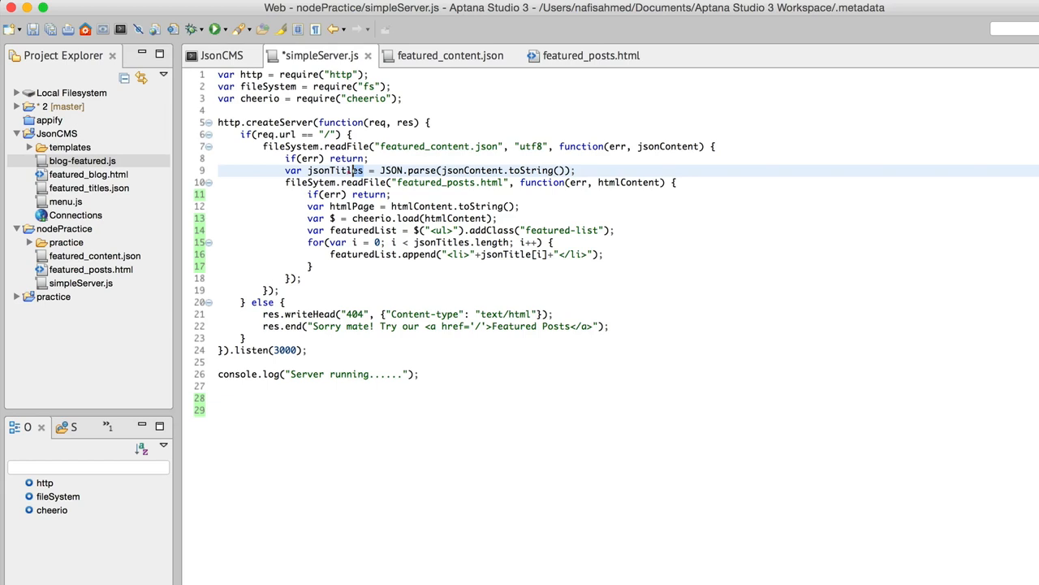
double_click(334, 170)
type("s")
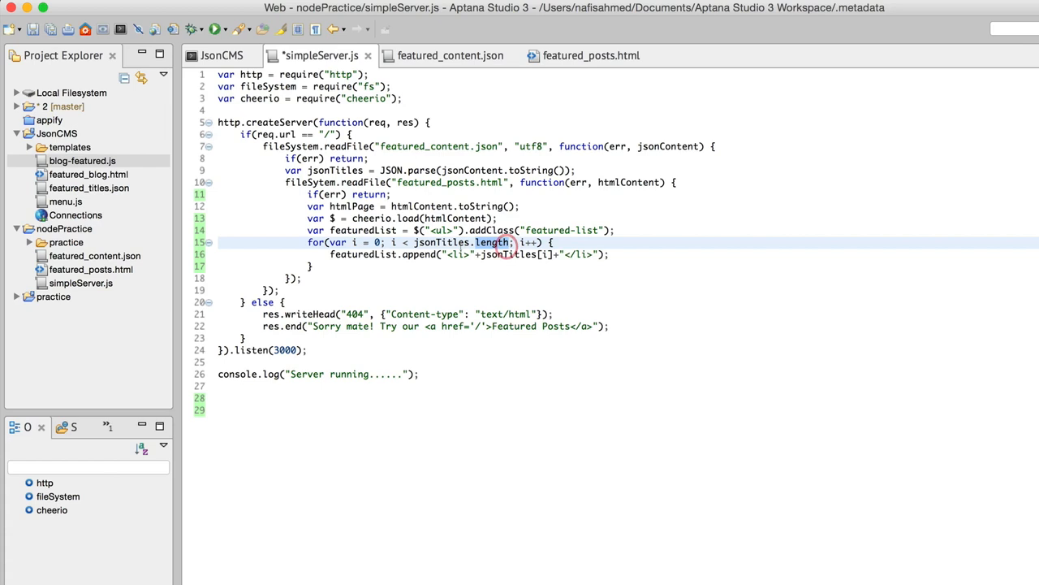
left_click(450, 55)
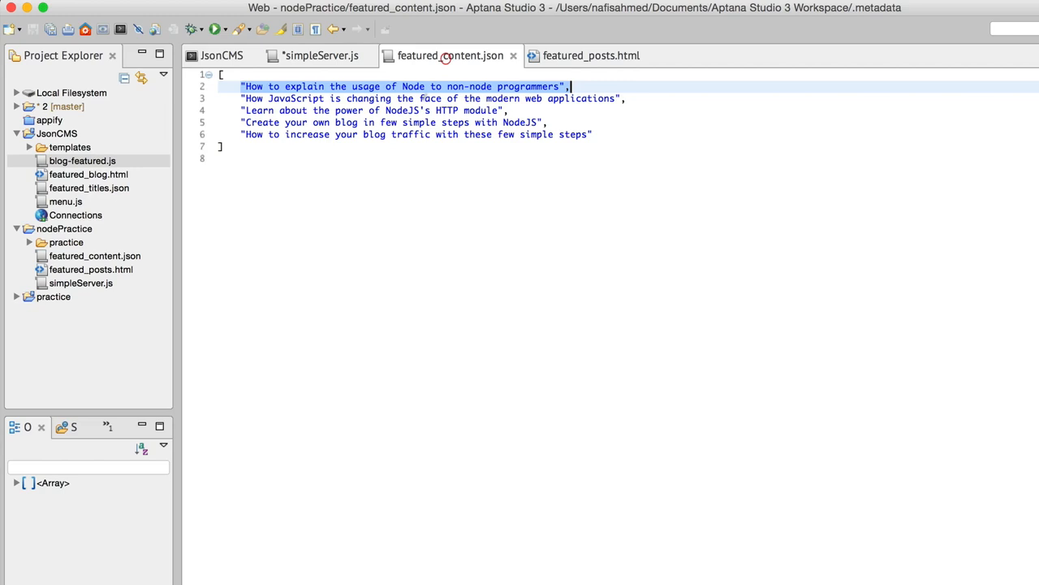
left_click(322, 55)
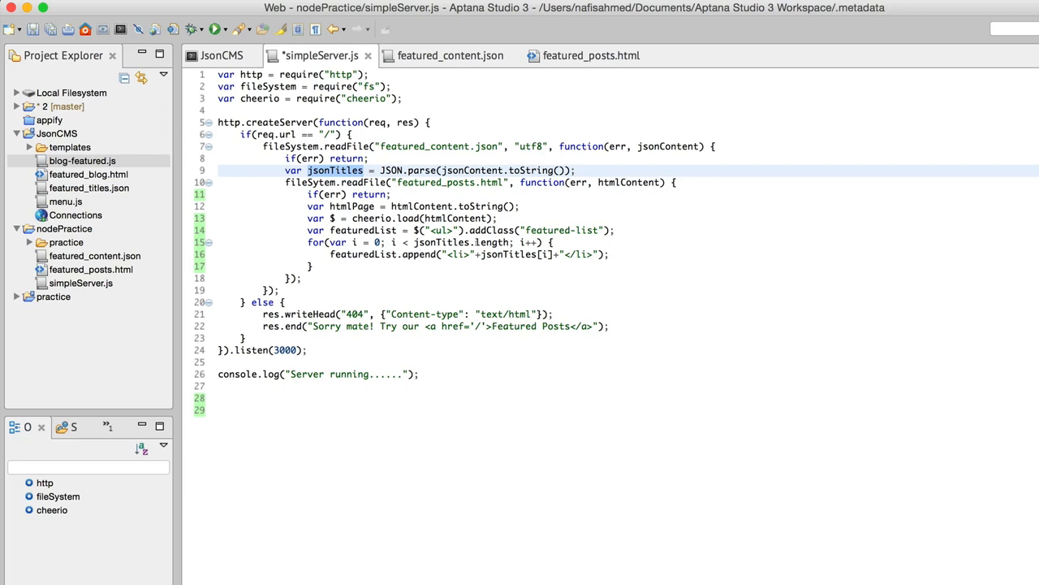
- Change the for-loop bound on line 15 to 5, then restore it to jsonTitles.length
left_click(442, 242)
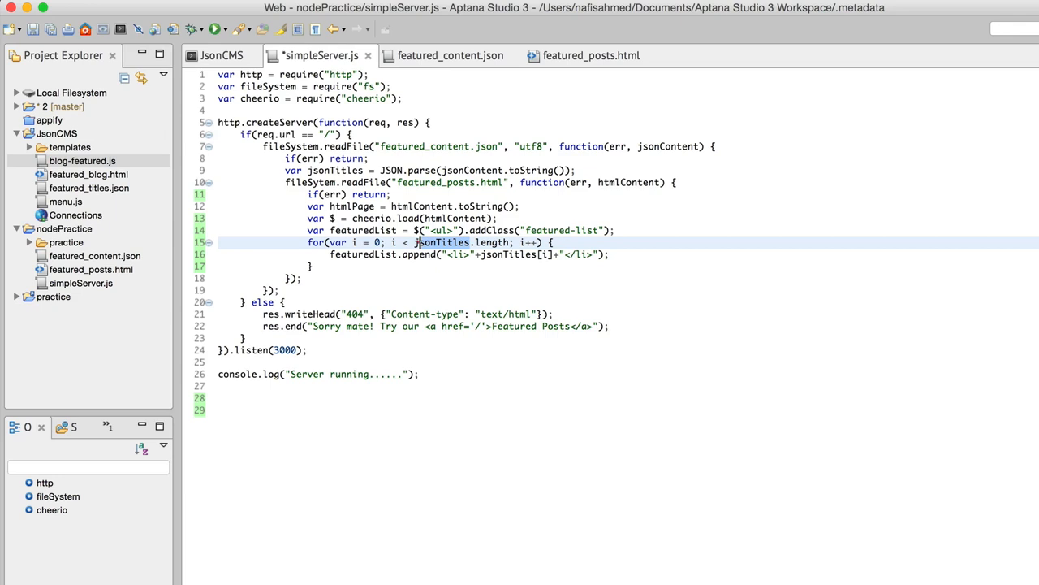
double_click(442, 242)
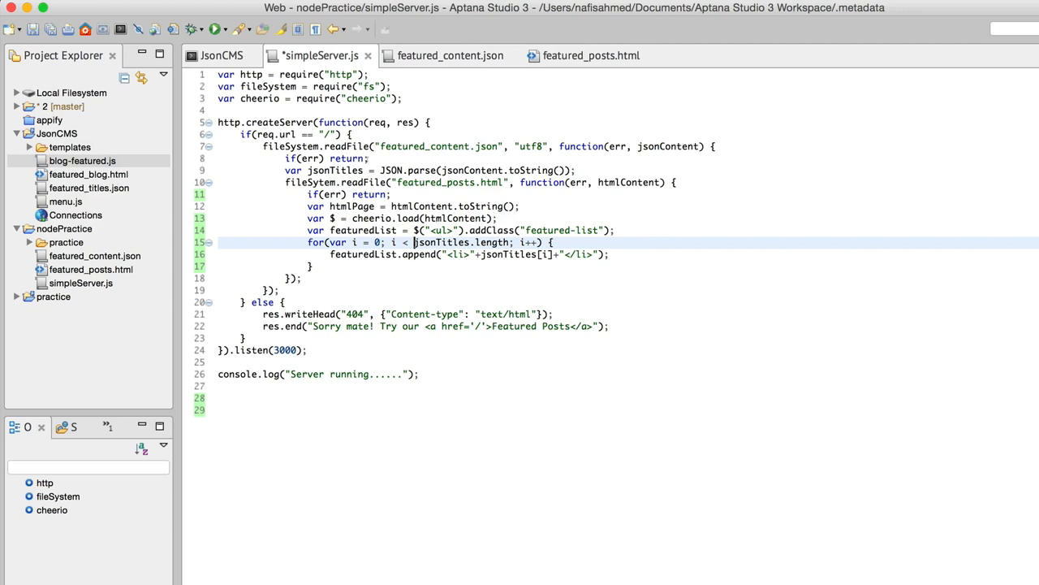
double_click(438, 242)
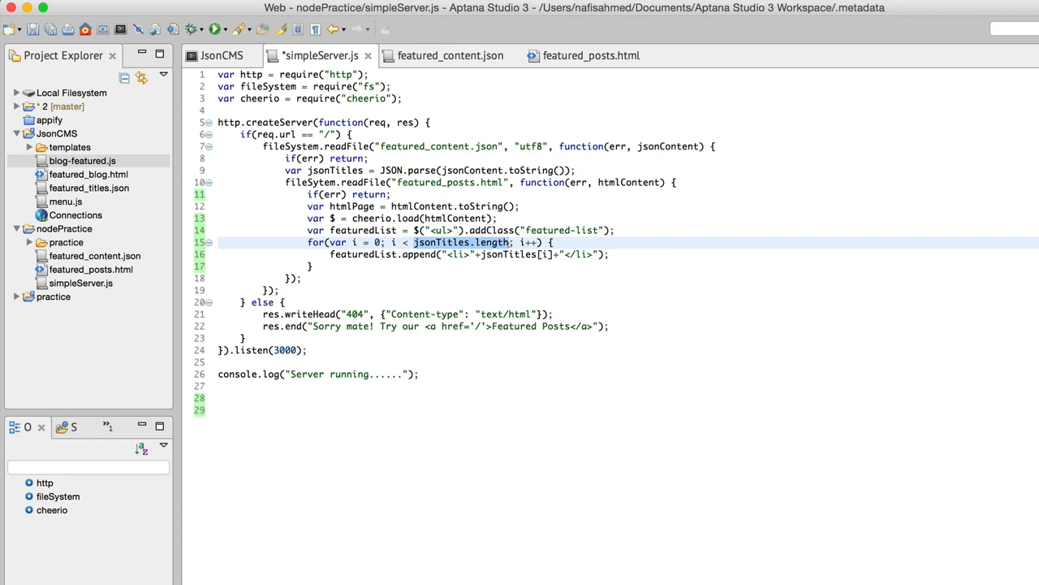
type("5")
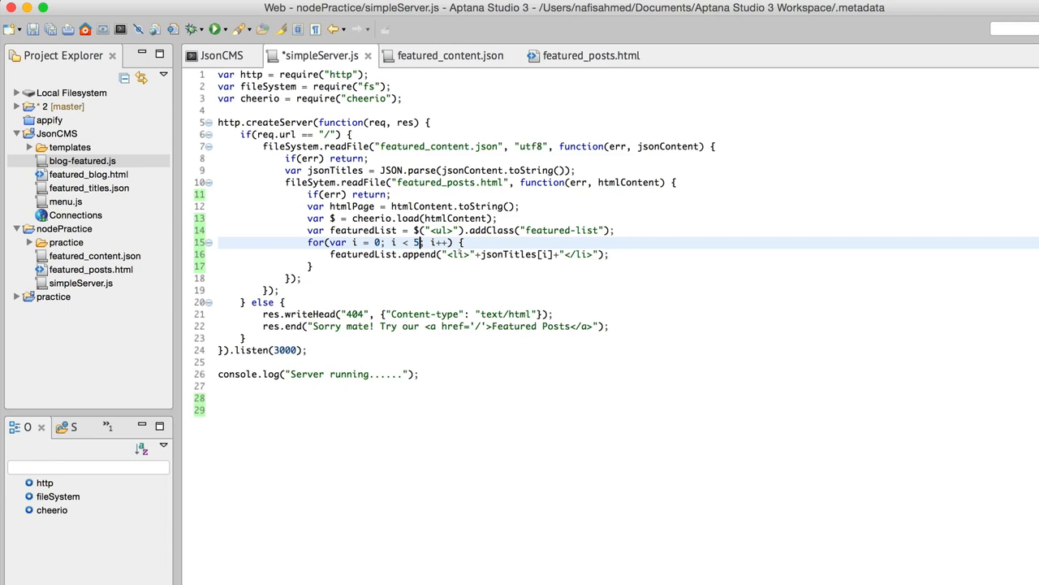
type("jsonTitles.length")
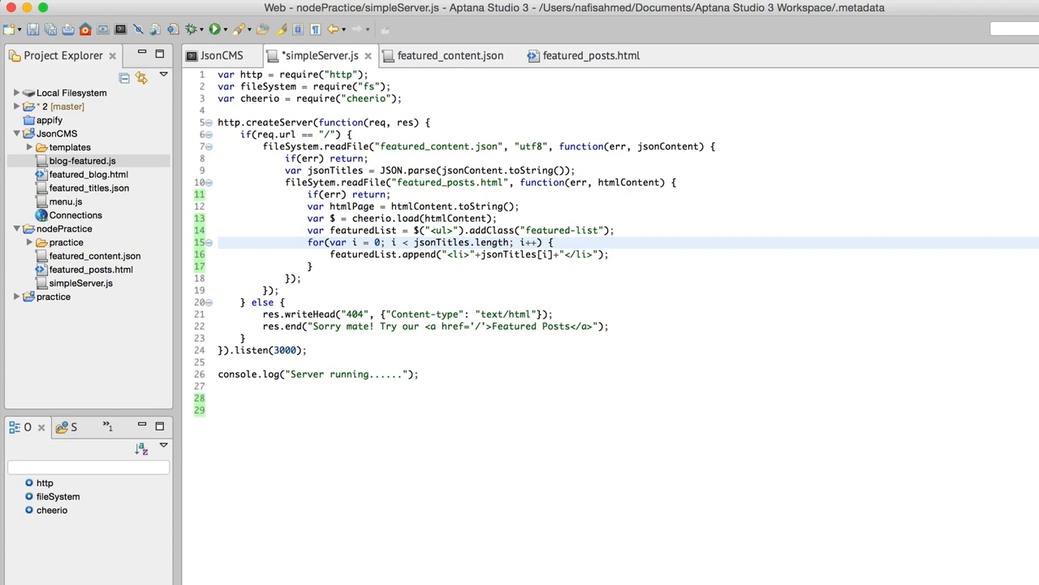
left_click(452, 55)
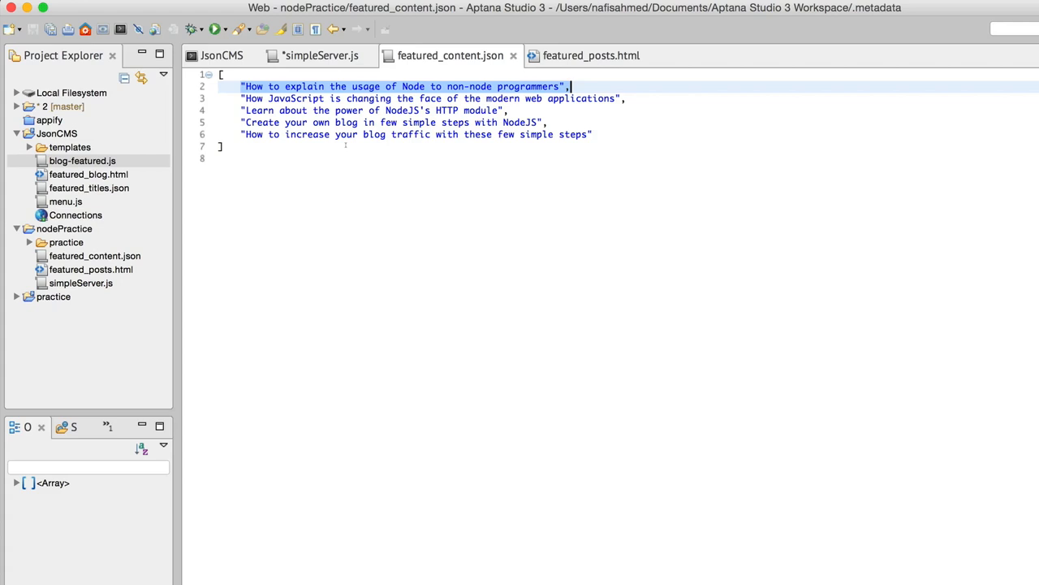
left_click(322, 55)
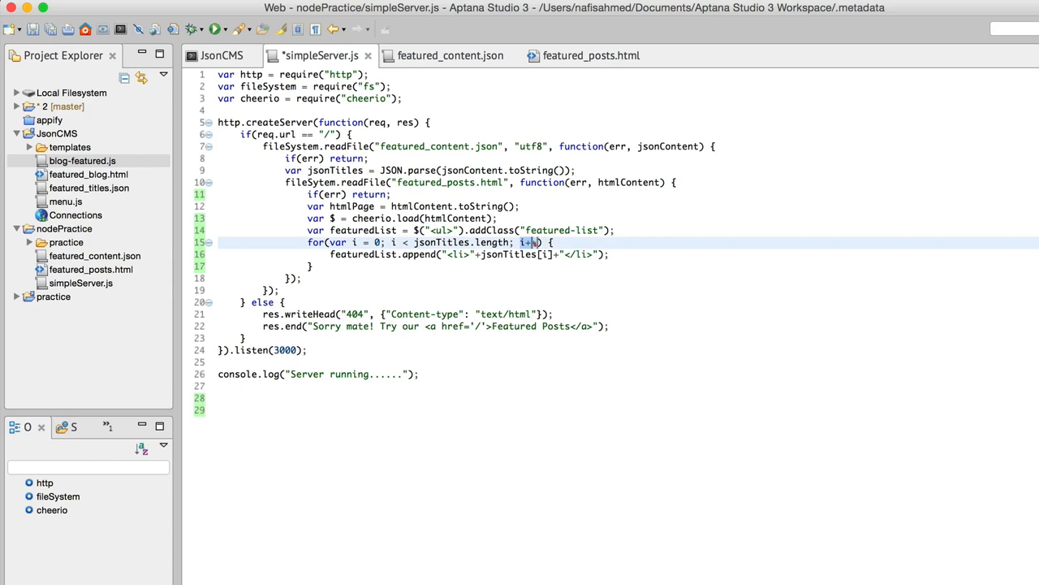
left_click(354, 242)
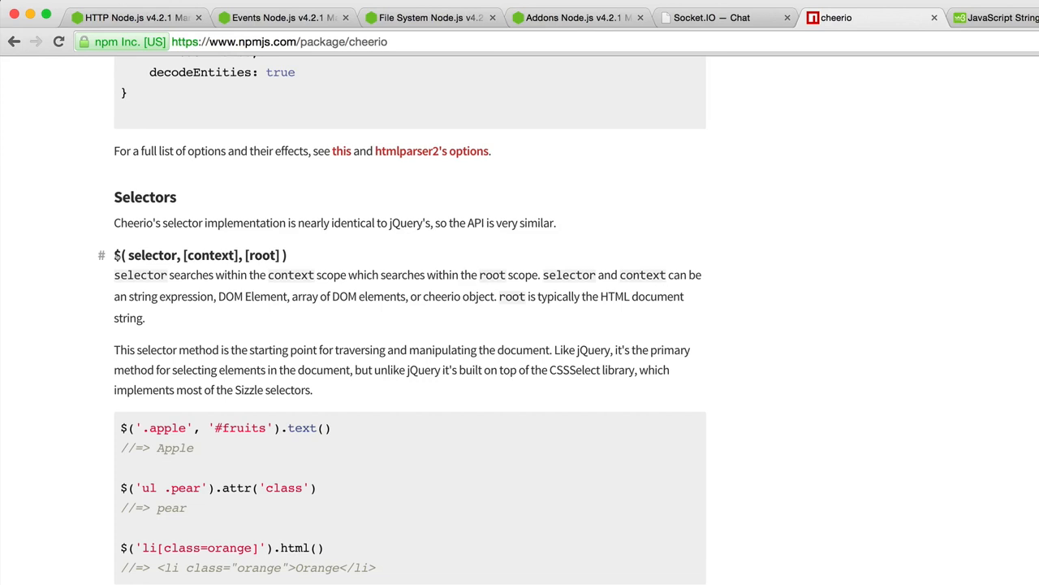
- View the Selectors section of the cheerio package page on npmjs.com in Chrome
left_click(100, 255)
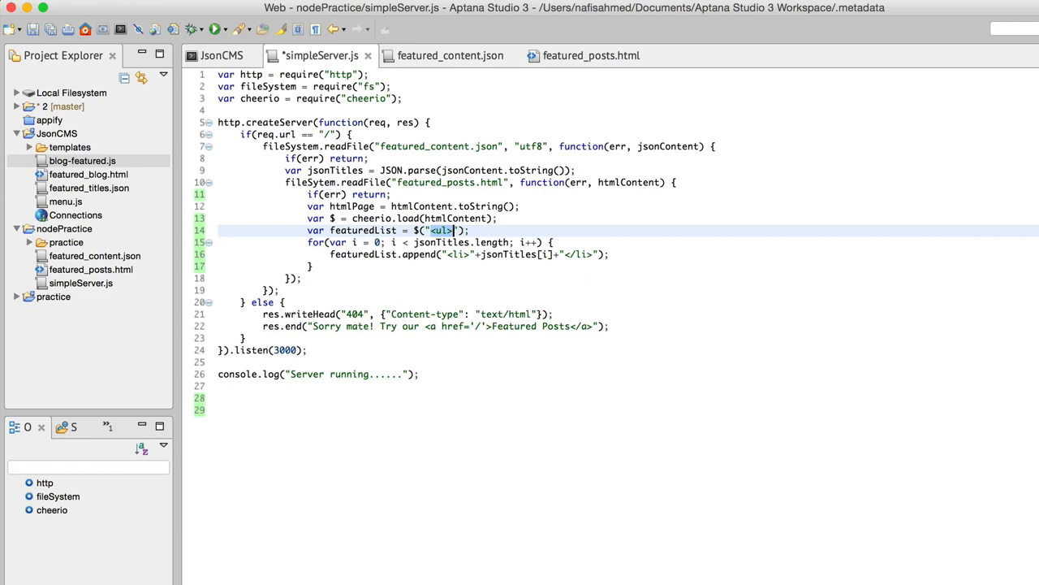
- Append .addClass("featured-list") to the $("<ul>") creation on line 14
type(".addClass(\"featured-list\")")
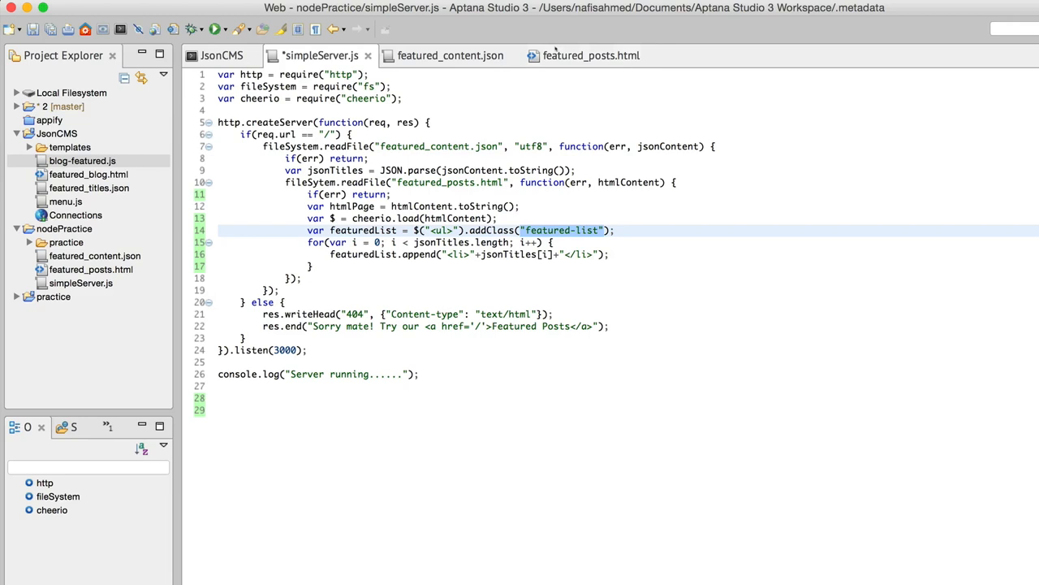
- Insert a ul with class featured-list inside div.featured via the ul_cl snippet, then return to simpleServer.js
left_click(591, 55)
type("<")
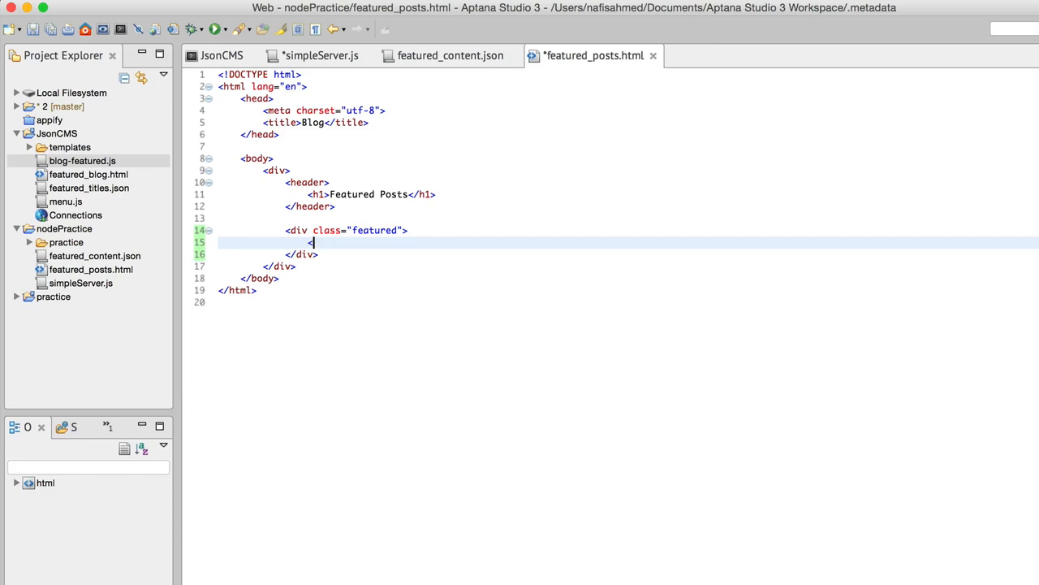
type("ul_class=\"featured-list\"></ul>")
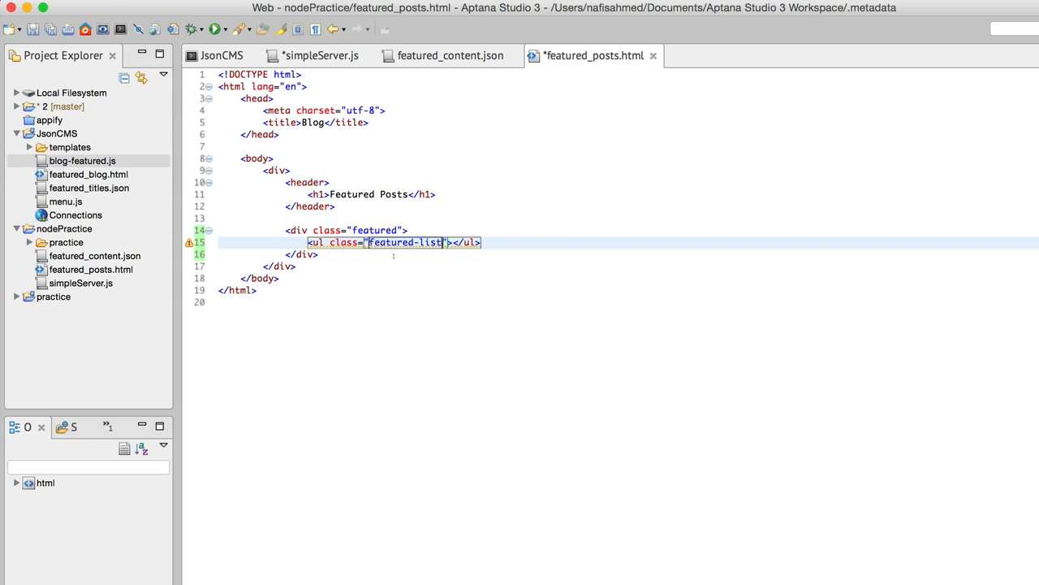
left_click(320, 55)
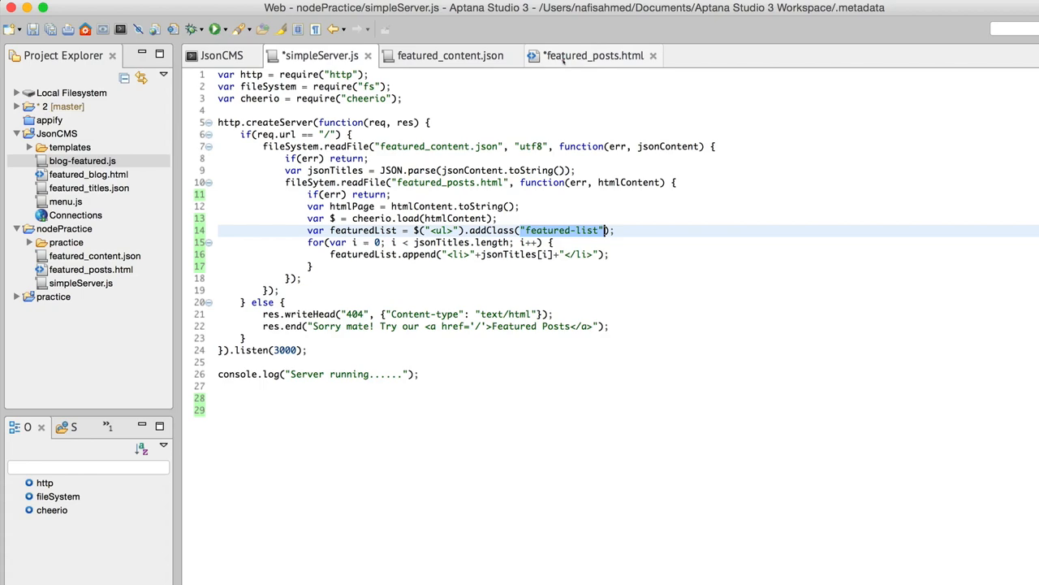